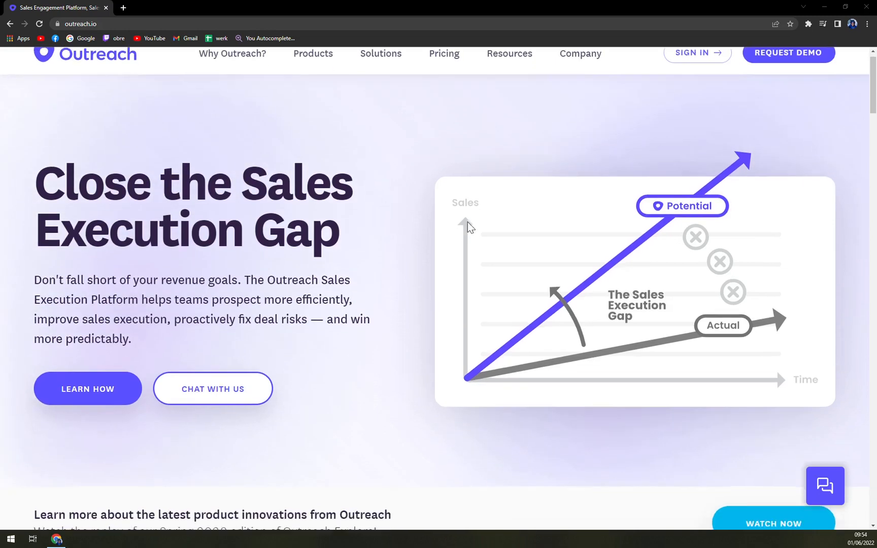
Scroll down the homepage to the two Forrester Wave charts with their Download Now buttons
scroll("down", 3)
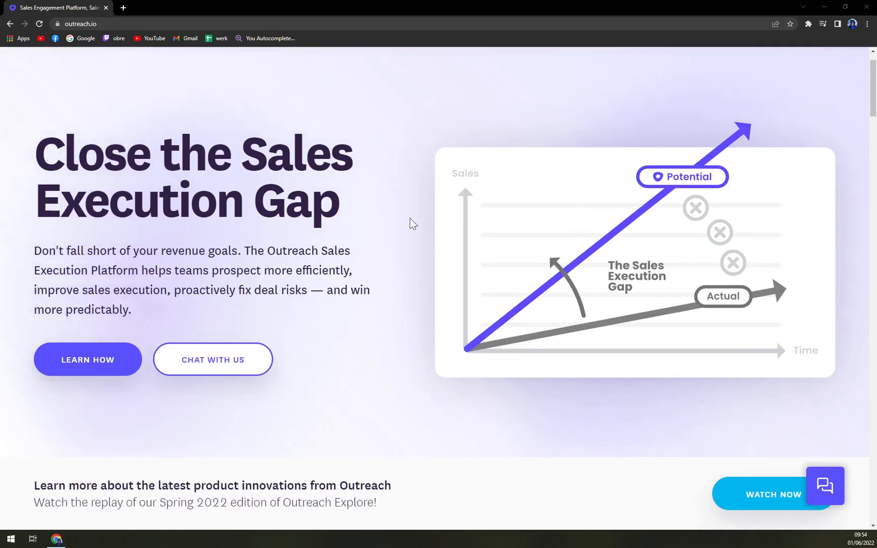
scroll("down", 3)
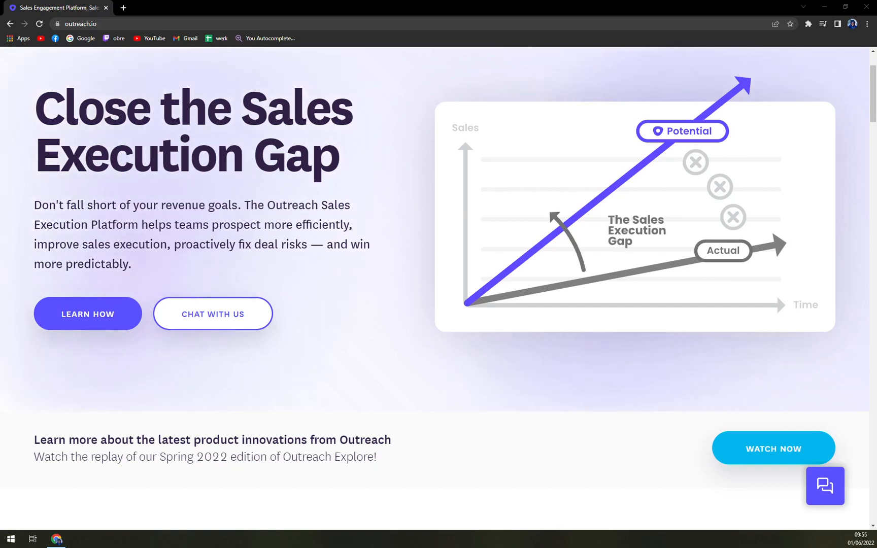
scroll("down", 3)
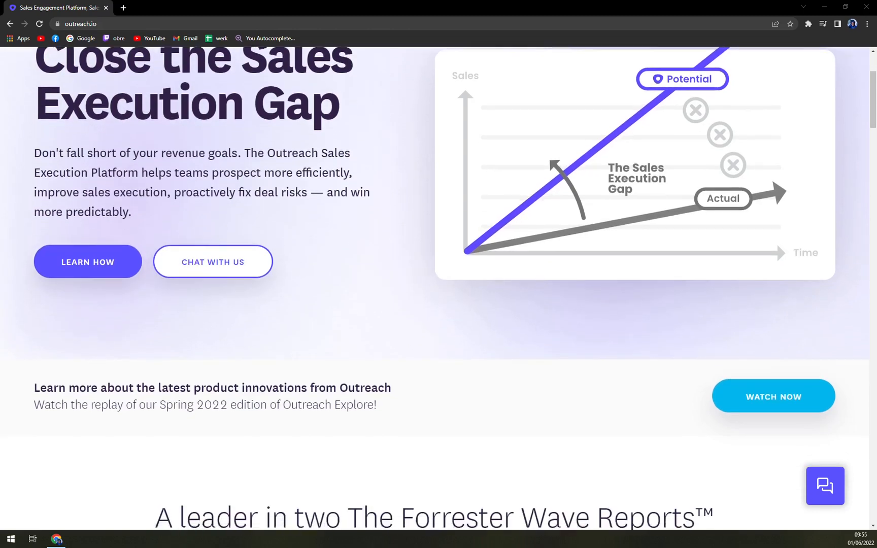
scroll("down", 3)
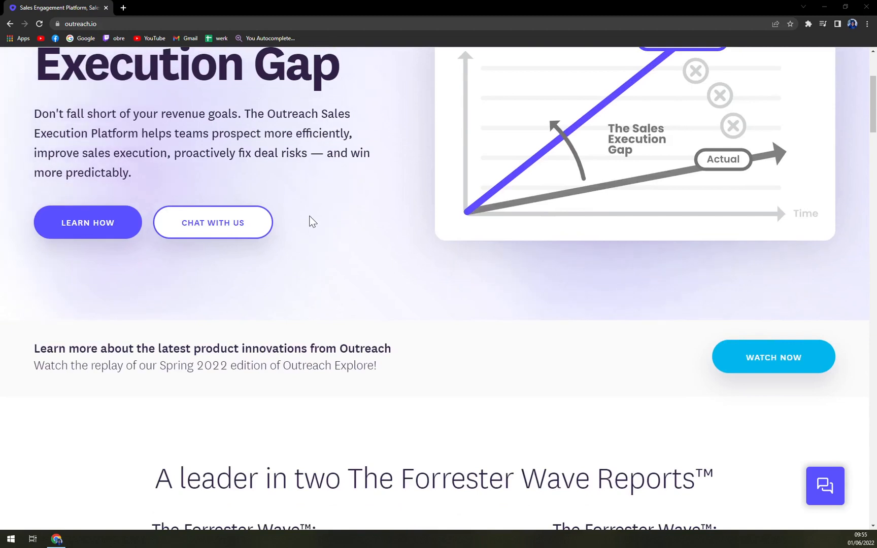
scroll("down", 3)
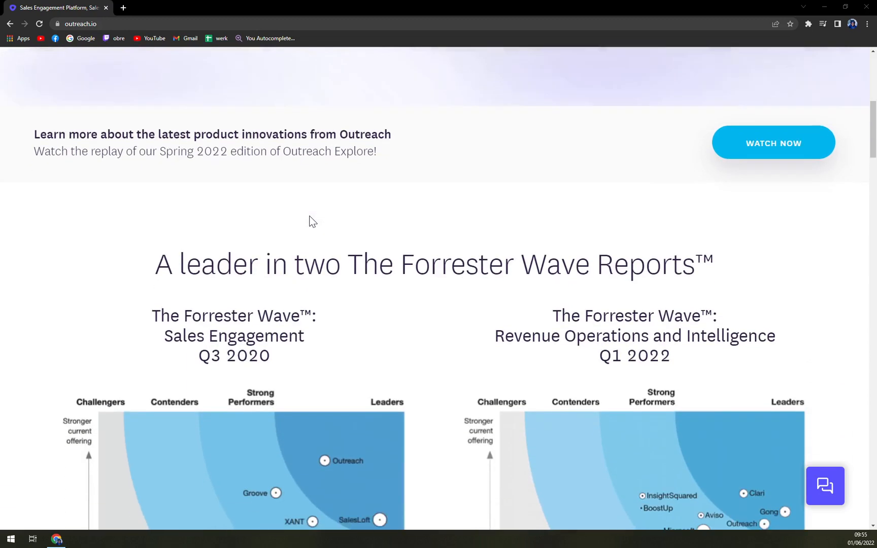
scroll("down", 3)
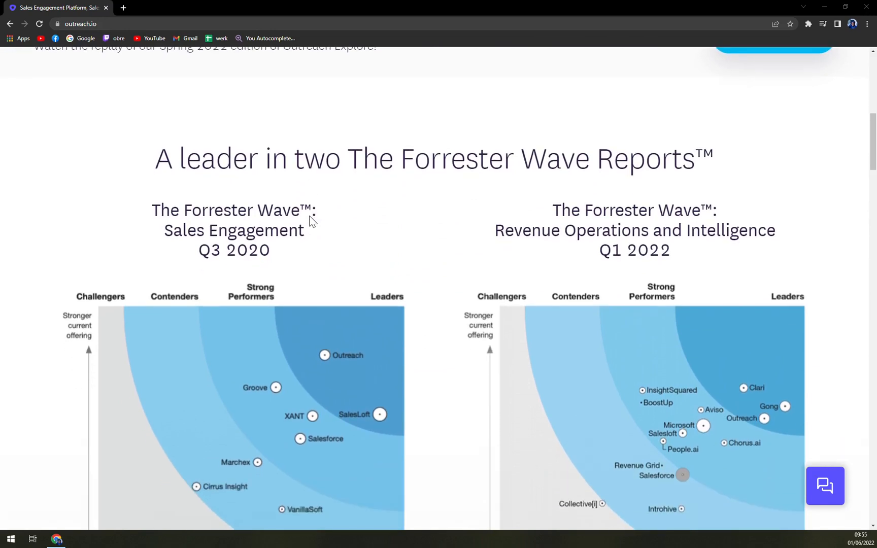
scroll("down", 3)
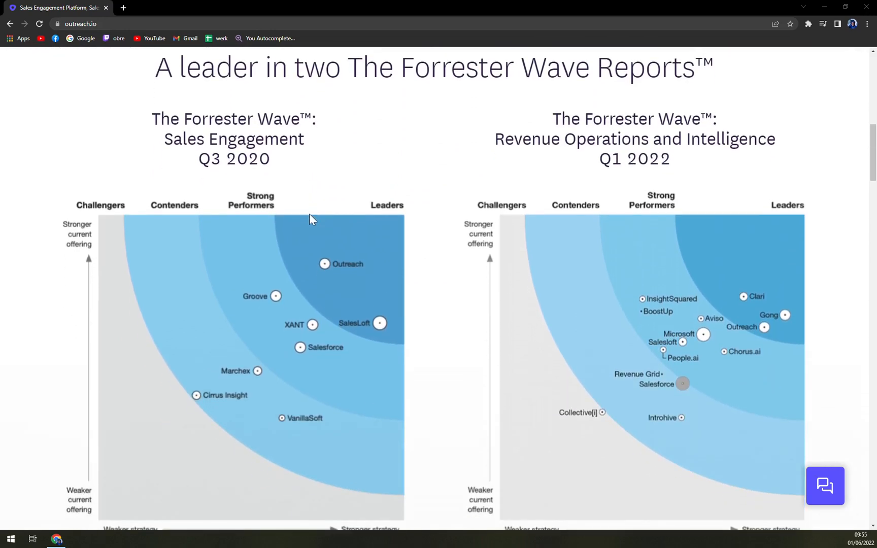
scroll("down", 3)
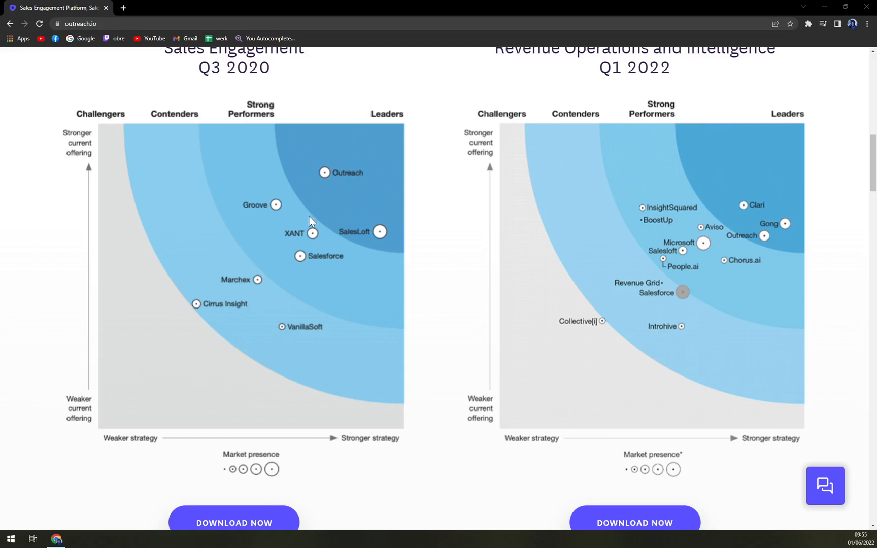
mouse_move(311, 225)
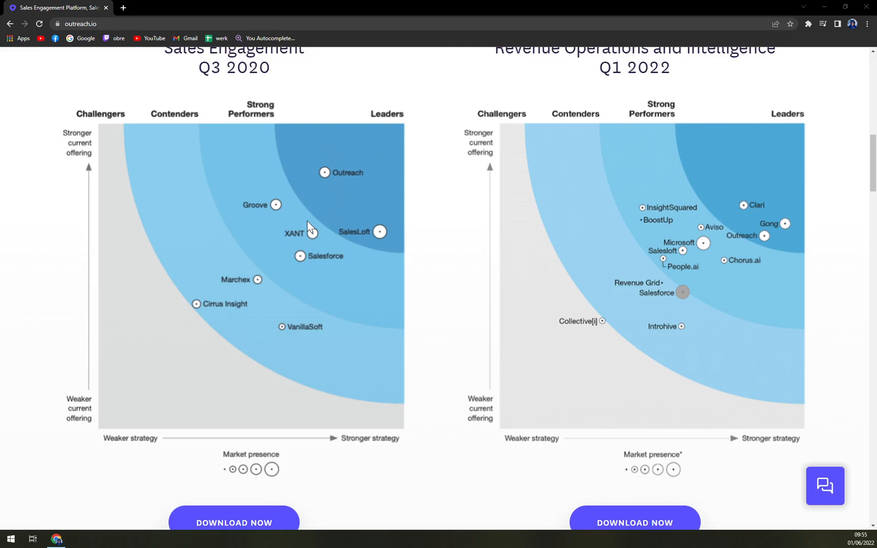
scroll("down", 3)
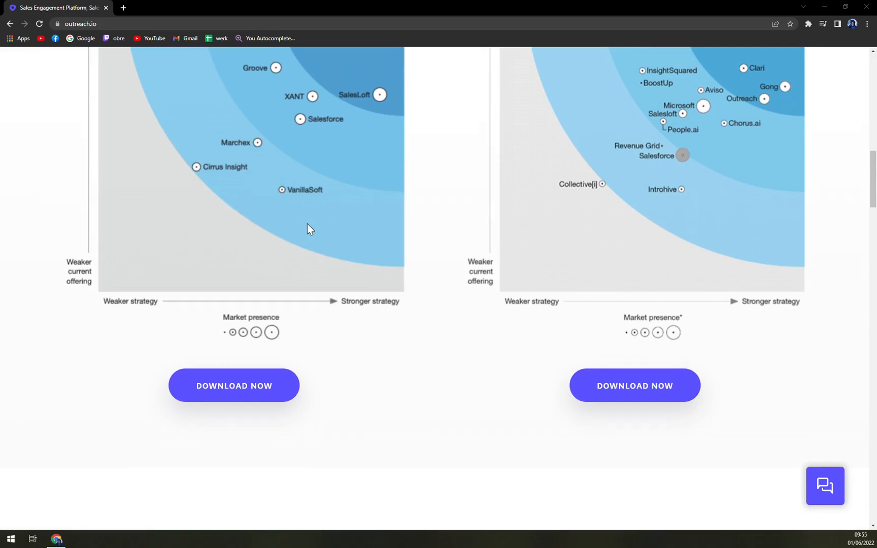
Scroll past the 'Turn insights into actions' section and back to the top hero banner
scroll("down", 3)
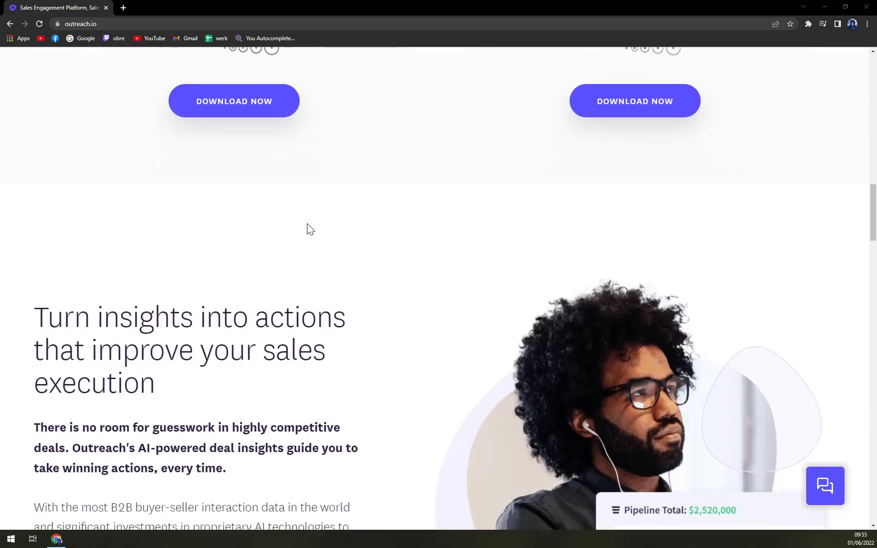
scroll("down", 3)
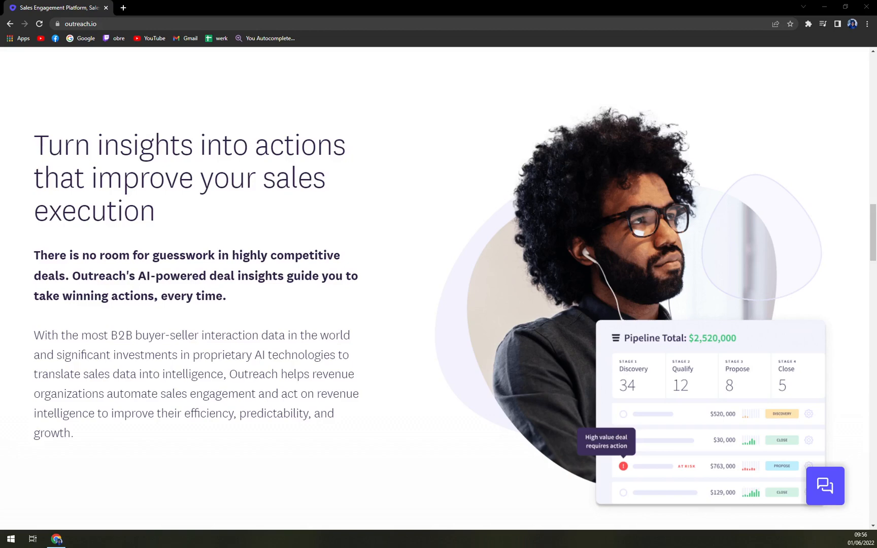
scroll("down", 3)
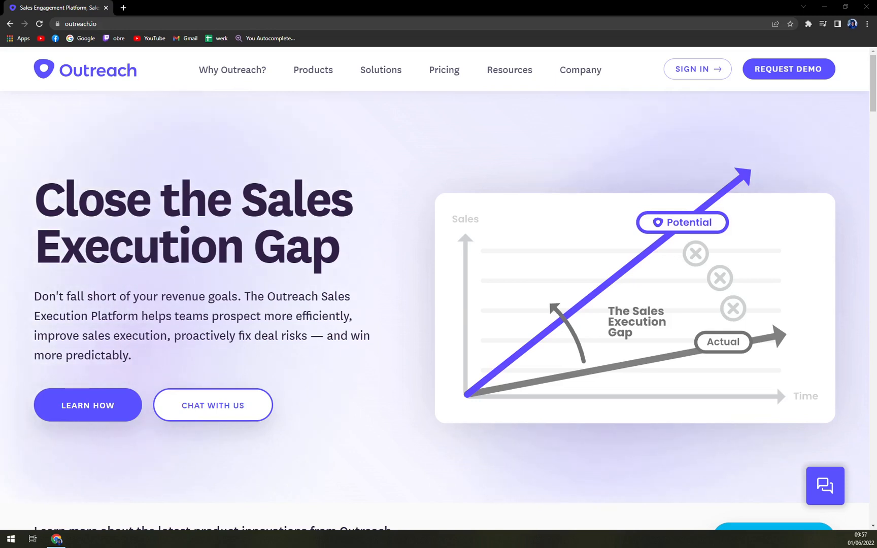
mouse_move(824, 485)
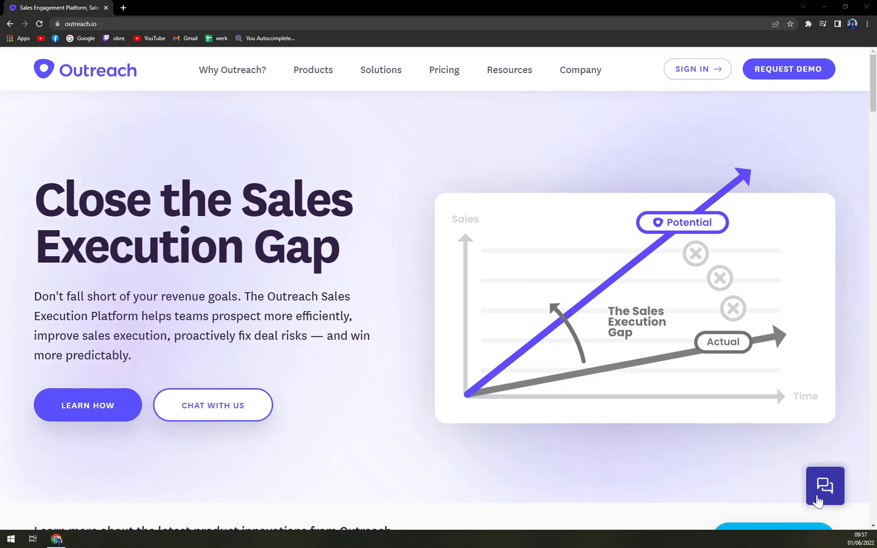
left_click(824, 485)
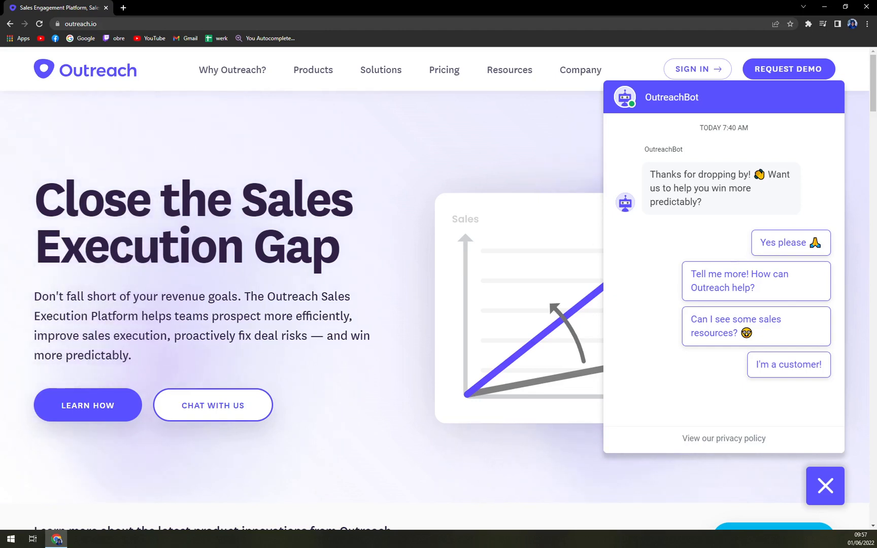
mouse_move(342, 139)
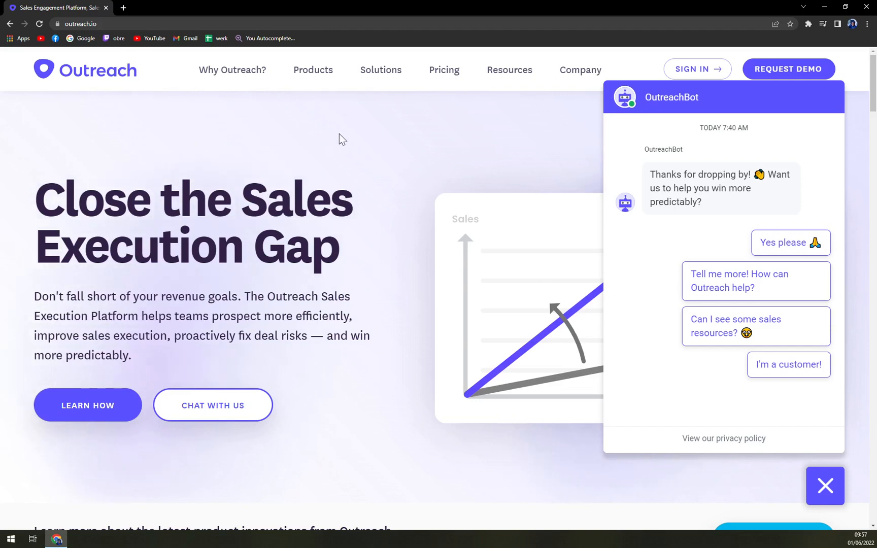
left_click(824, 485)
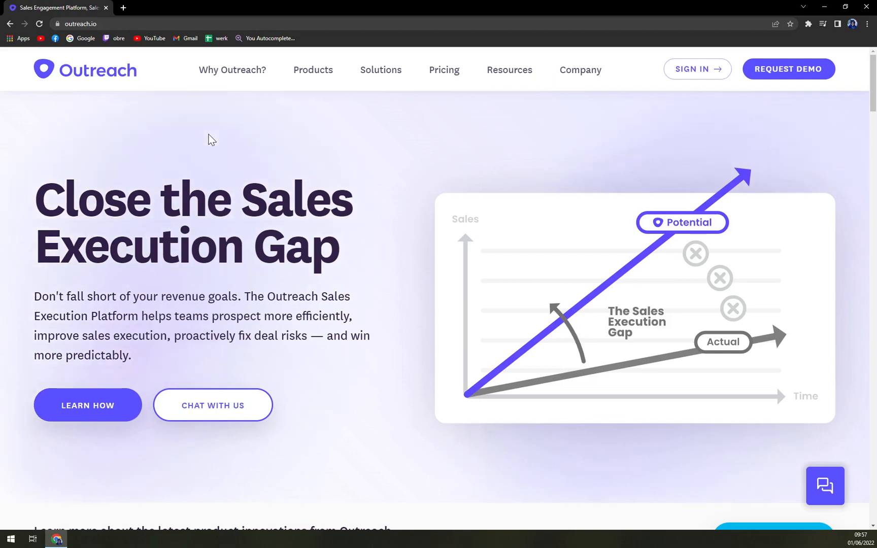
mouse_move(201, 125)
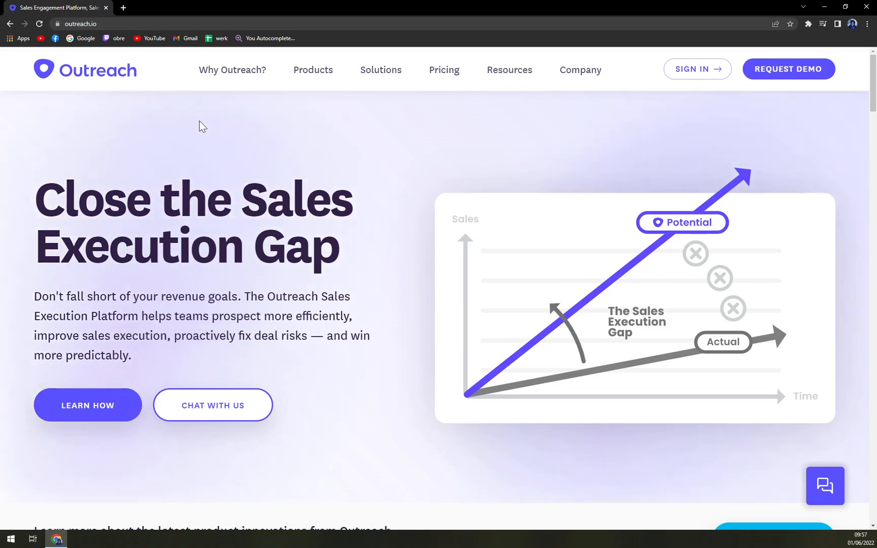
Go to the Outreach Pricing page from the top navigation and view the request form
left_click(443, 69)
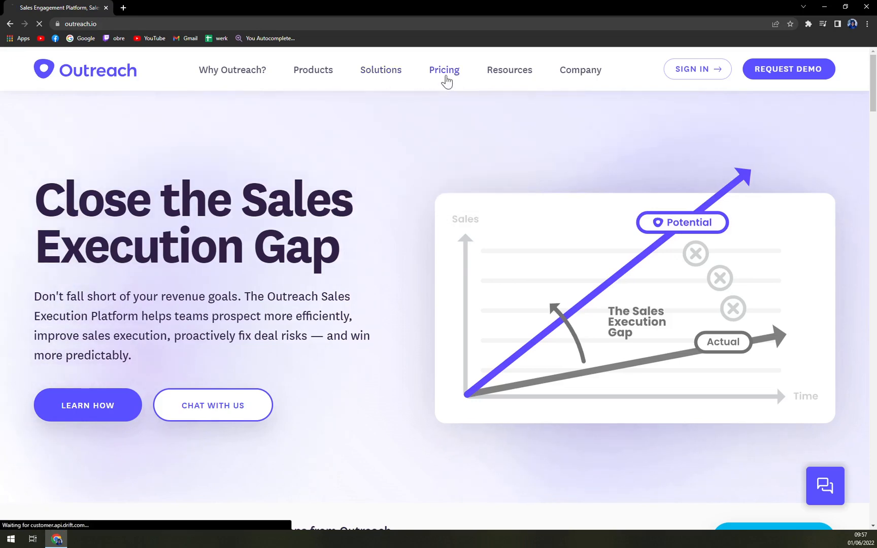
left_click(444, 69)
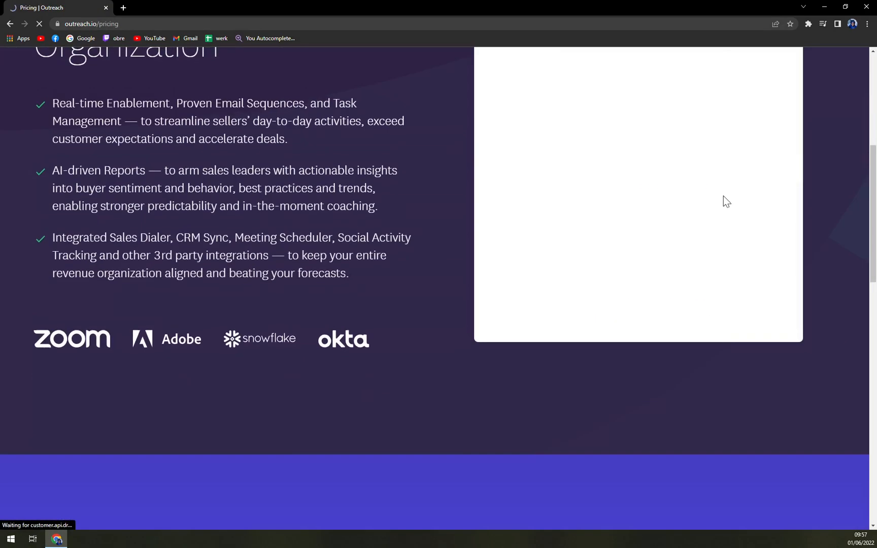
scroll("up", 3)
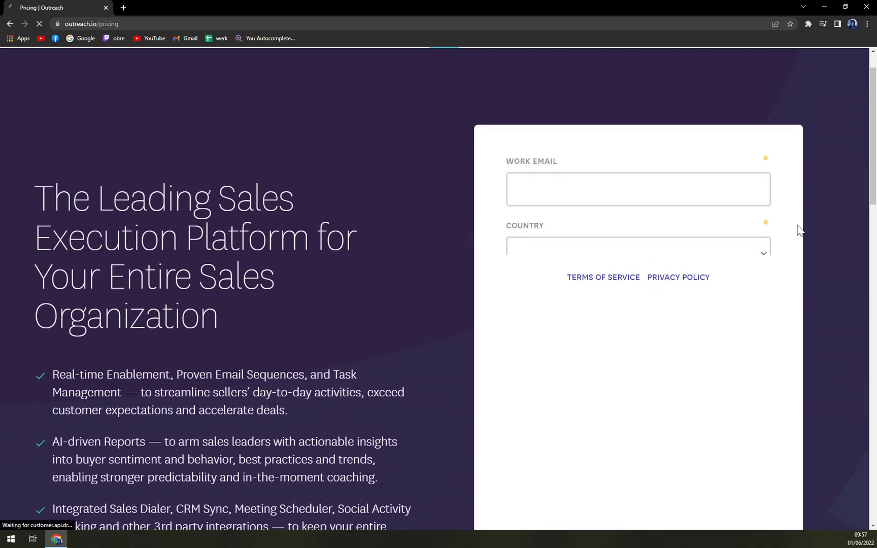
scroll("down", 3)
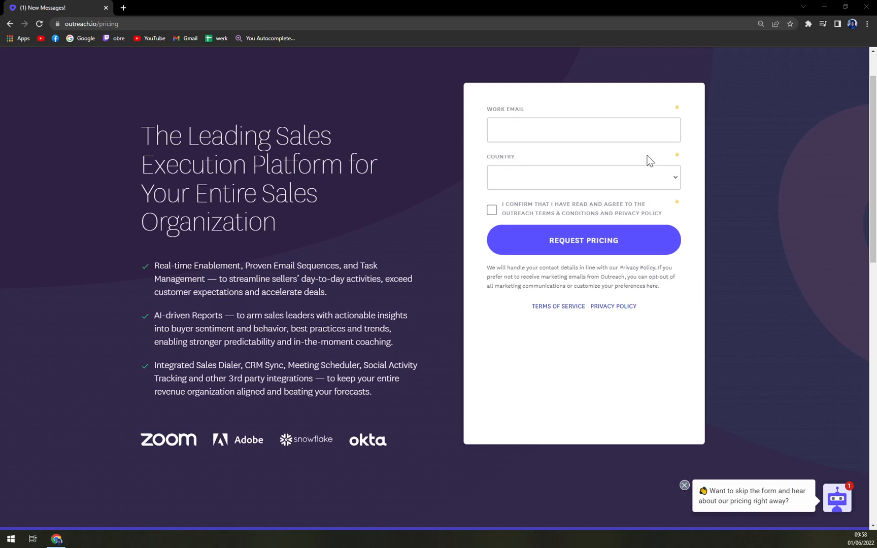
Set the request-pricing form's Country field to Slovakia
left_click(582, 178)
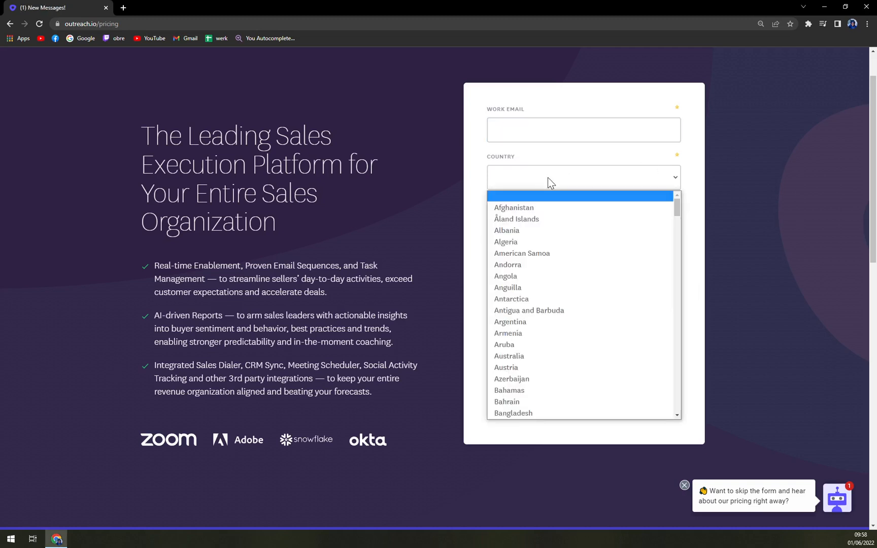
scroll("down", 3)
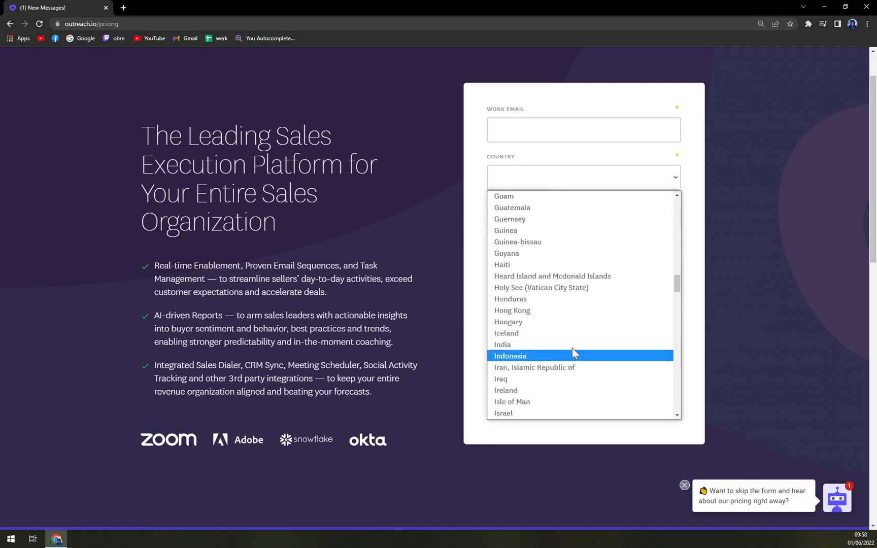
scroll("down", 3)
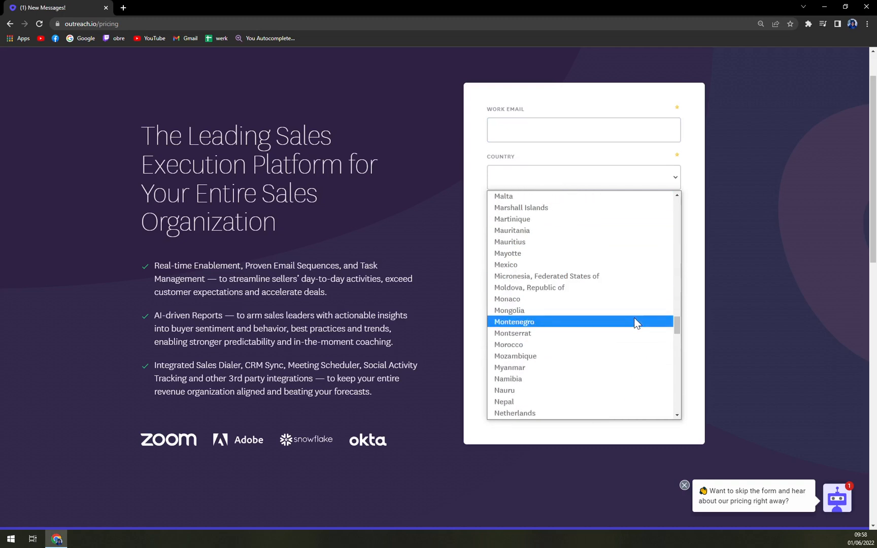
scroll("down", 3)
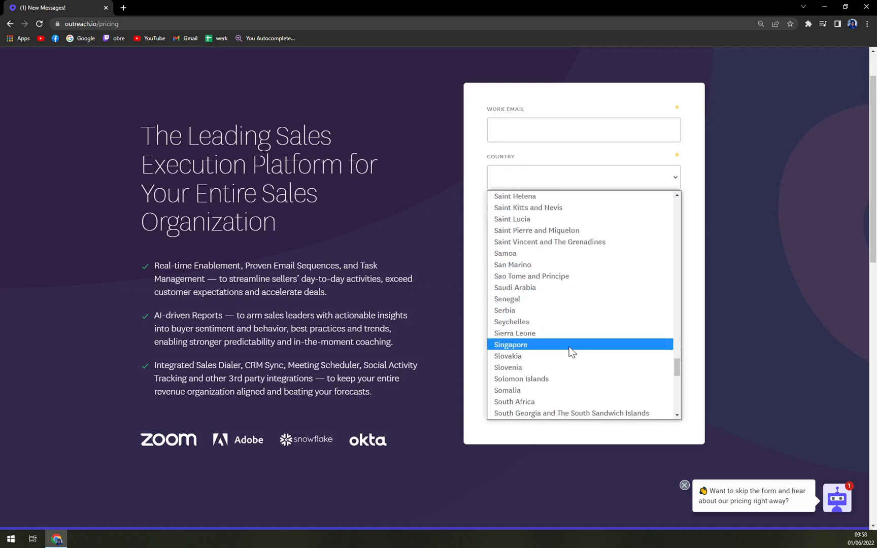
left_click(507, 355)
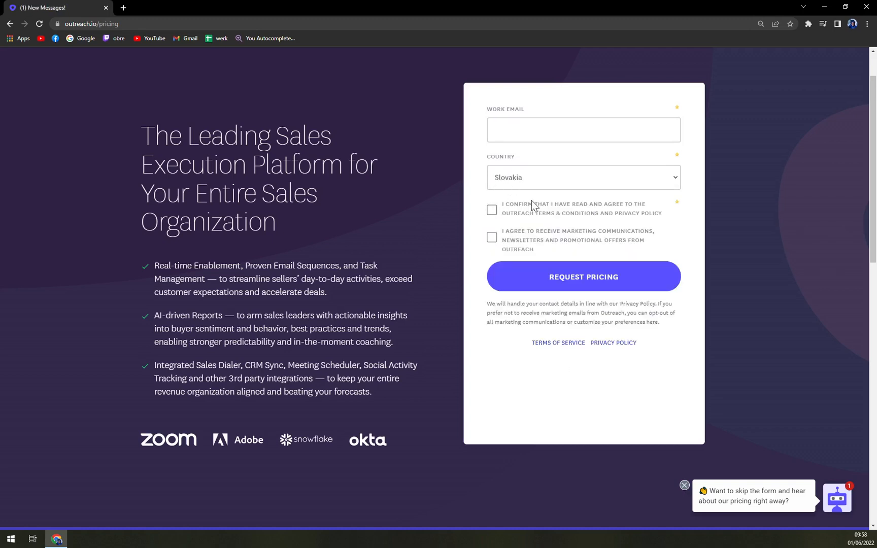
mouse_move(532, 206)
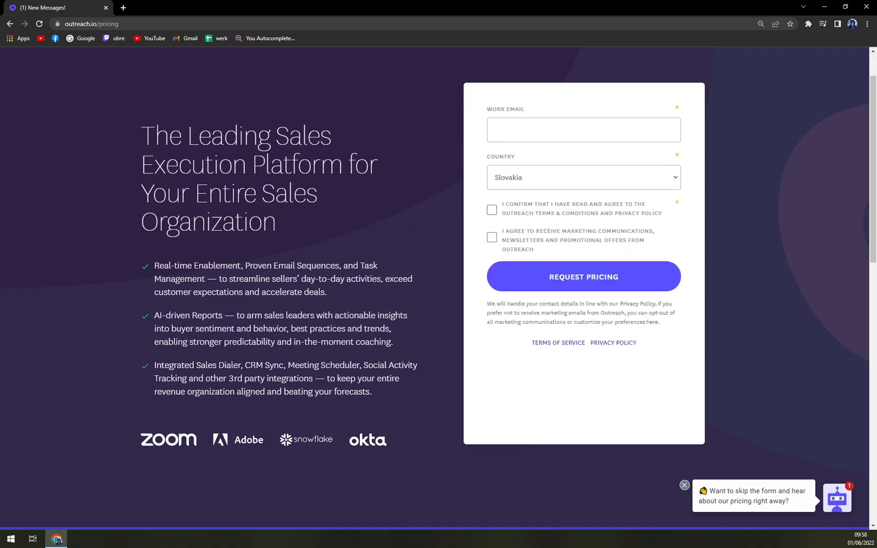
left_click(582, 276)
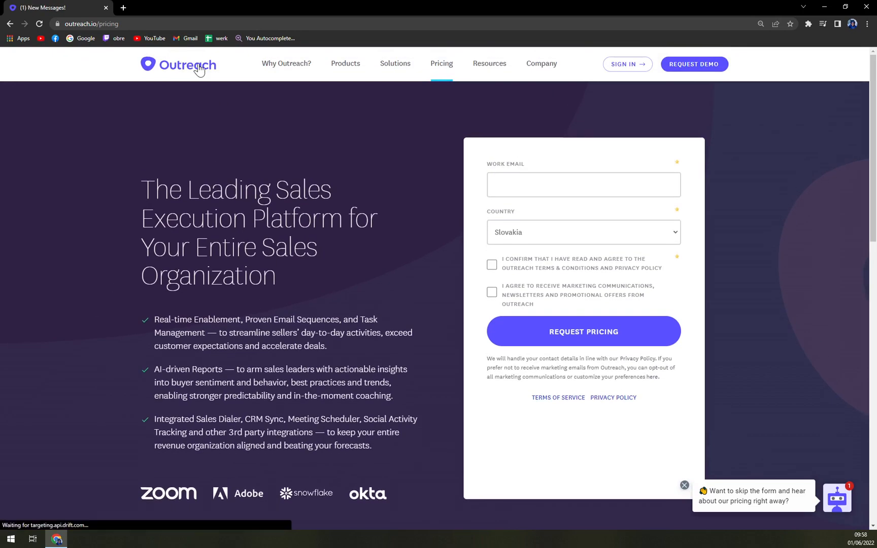
Return to the Outreach homepage via the logo, showing the Close the Sales Execution Gap banner
left_click(179, 63)
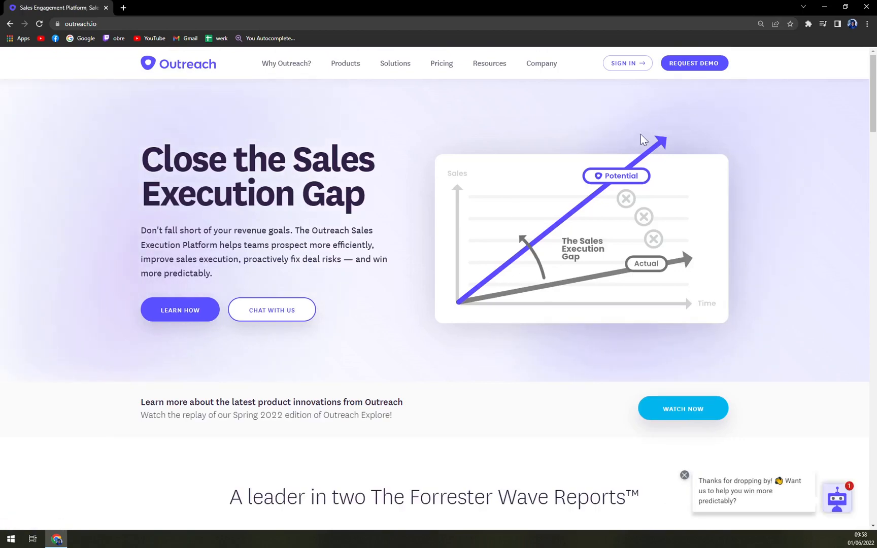
scroll("down", 3)
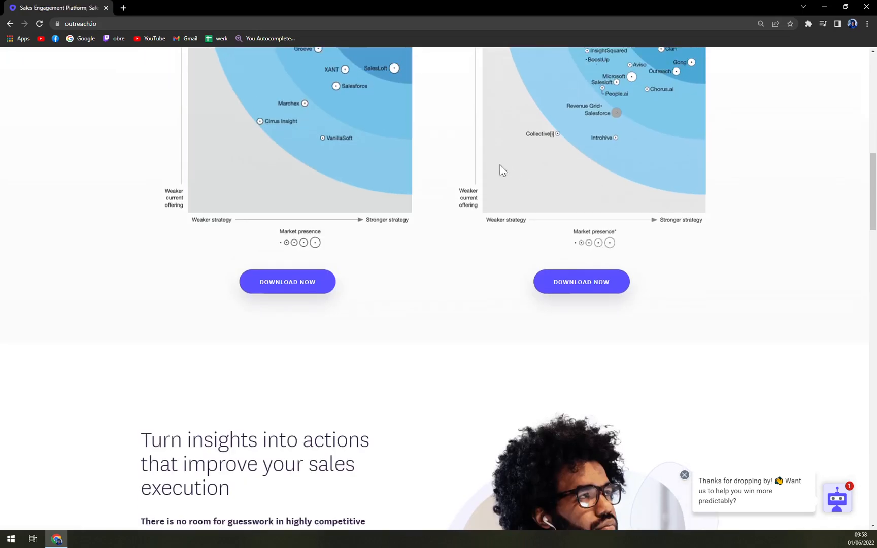
scroll("up", 3)
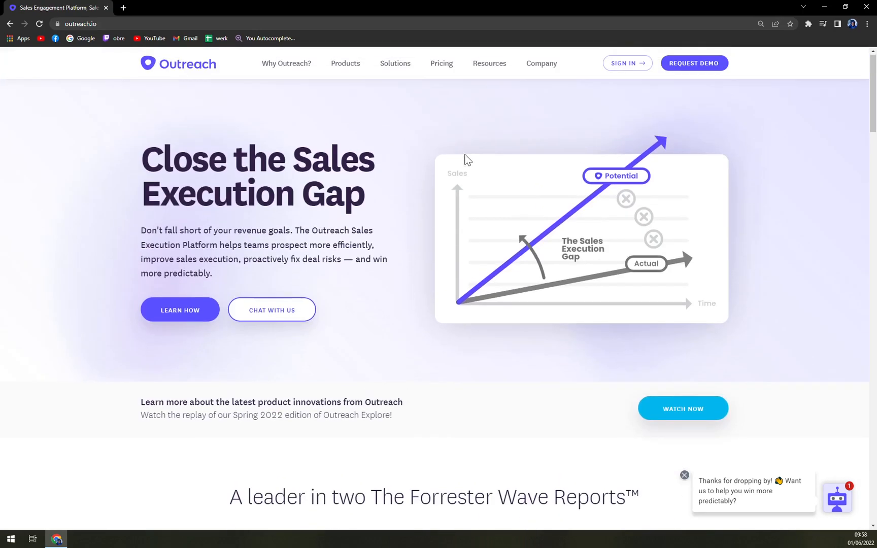